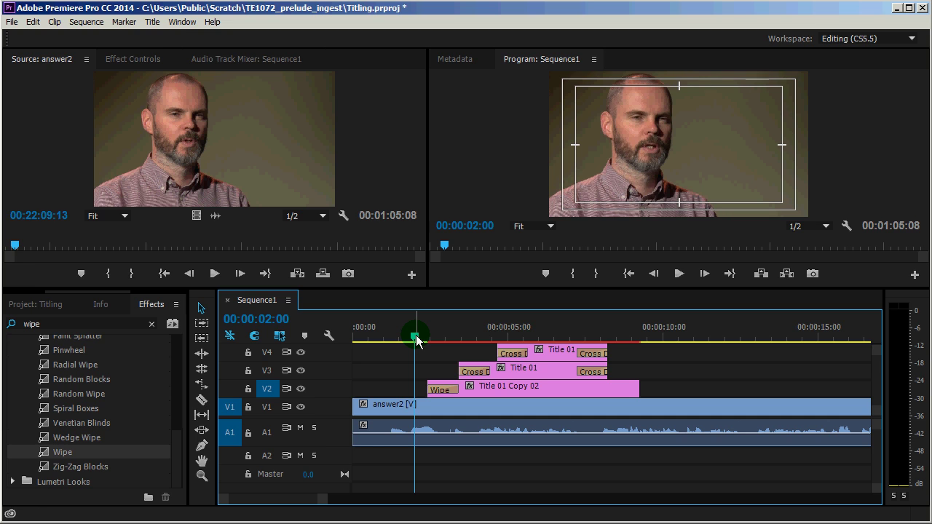
Play the sequence from about 2 seconds to 8 seconds to preview the bars
{"action": "left_click", "coordinate": [677, 273]}
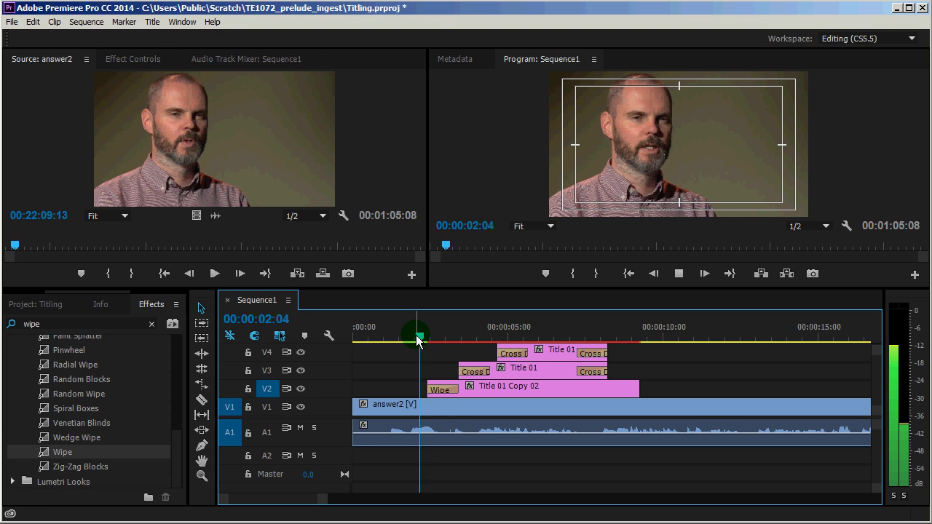
{"action": "left_click", "coordinate": [476, 337]}
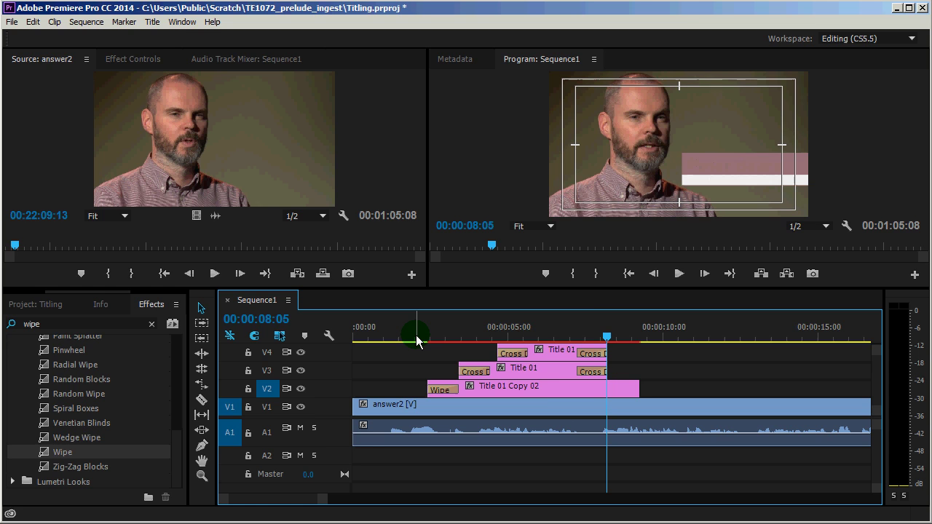
{"action": "mouse_move", "coordinate": [466, 389]}
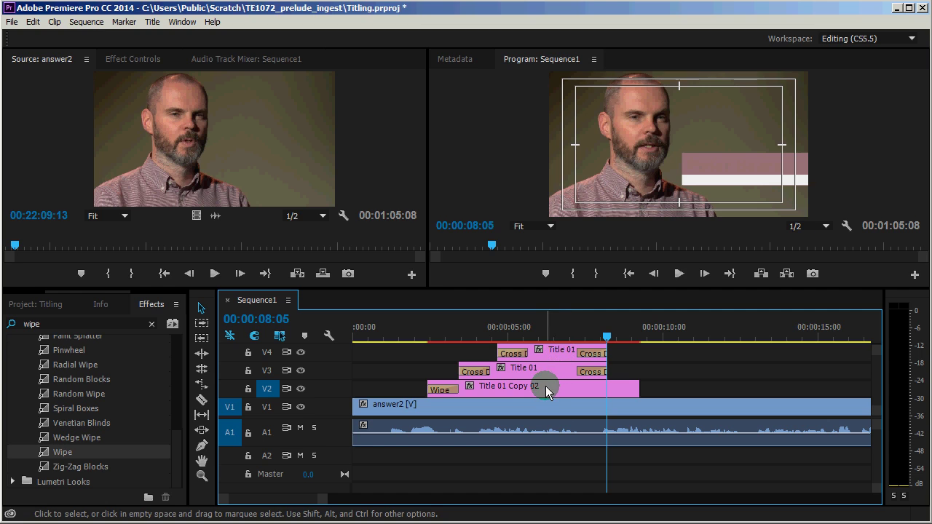
Select the Title 01 Copy 02 clip on track V2
{"action": "left_click", "coordinate": [542, 388]}
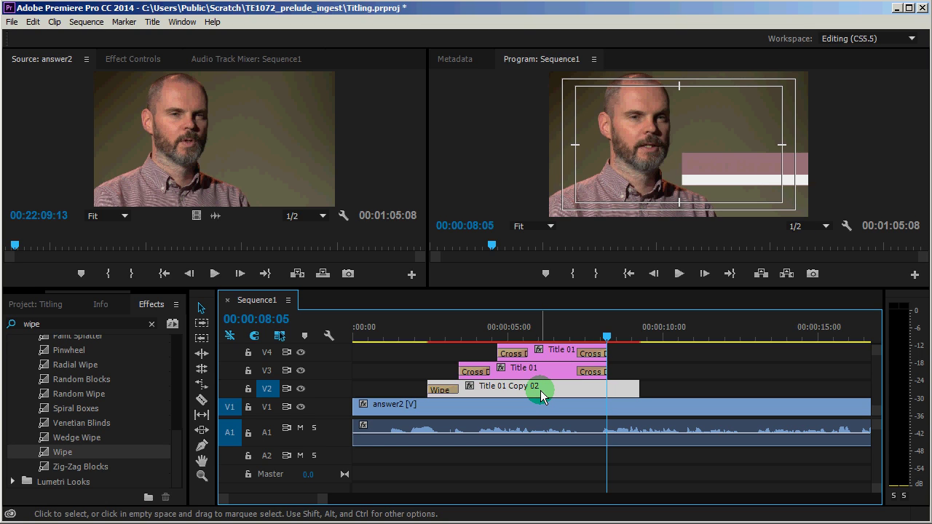
{"action": "mouse_move", "coordinate": [542, 391]}
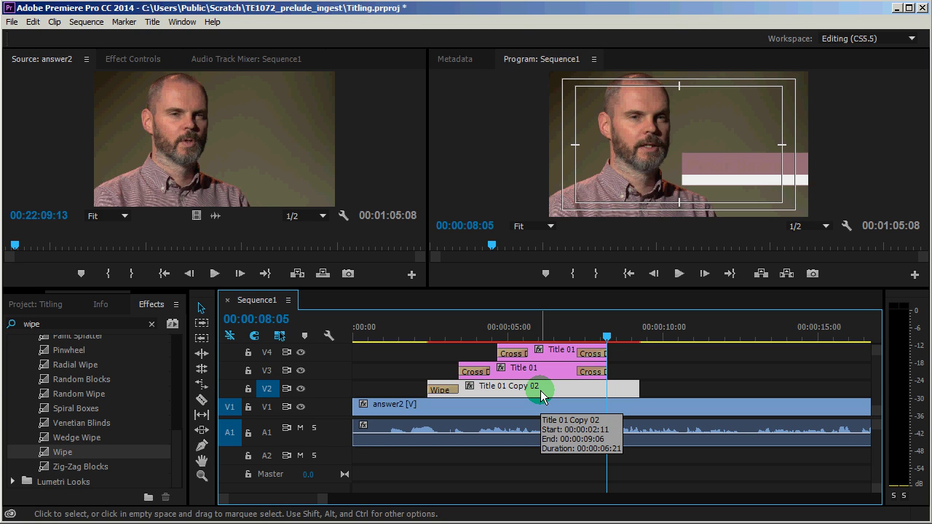
{"action": "mouse_move", "coordinate": [550, 377]}
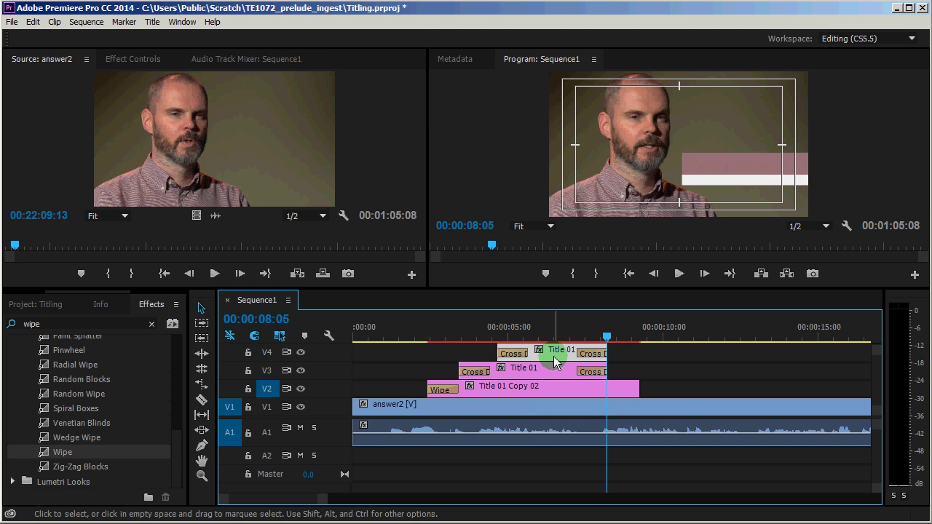
{"action": "mouse_move", "coordinate": [555, 361]}
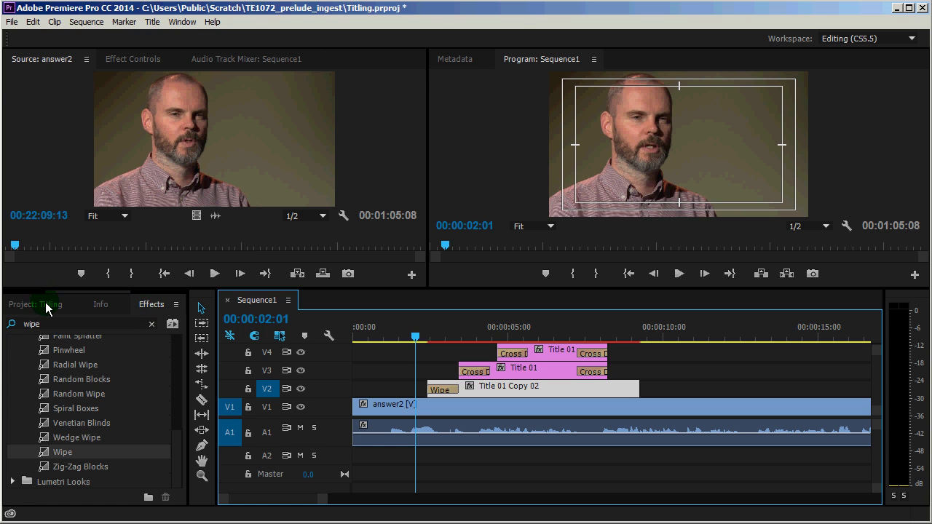
Scroll the Effects panel's wipe results down to reveal the Wipe transition
{"action": "left_click", "coordinate": [29, 304]}
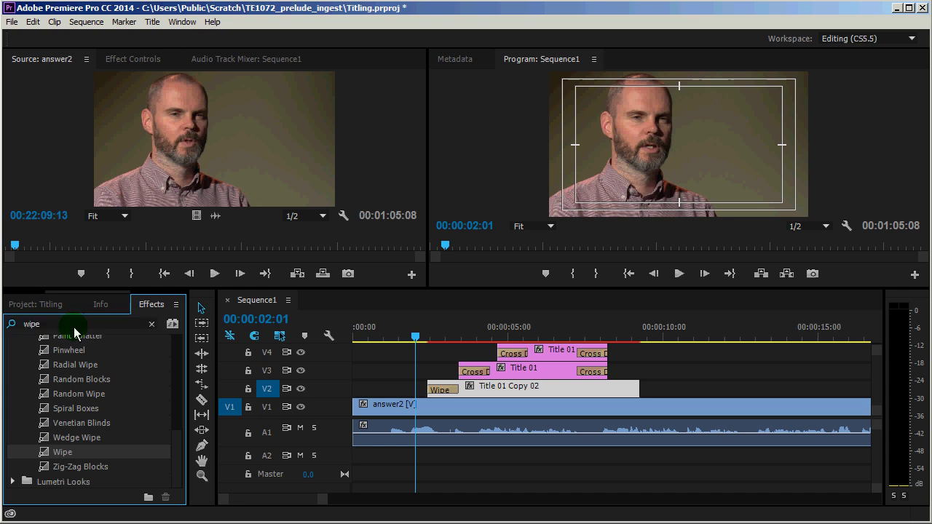
{"action": "mouse_move", "coordinate": [182, 452]}
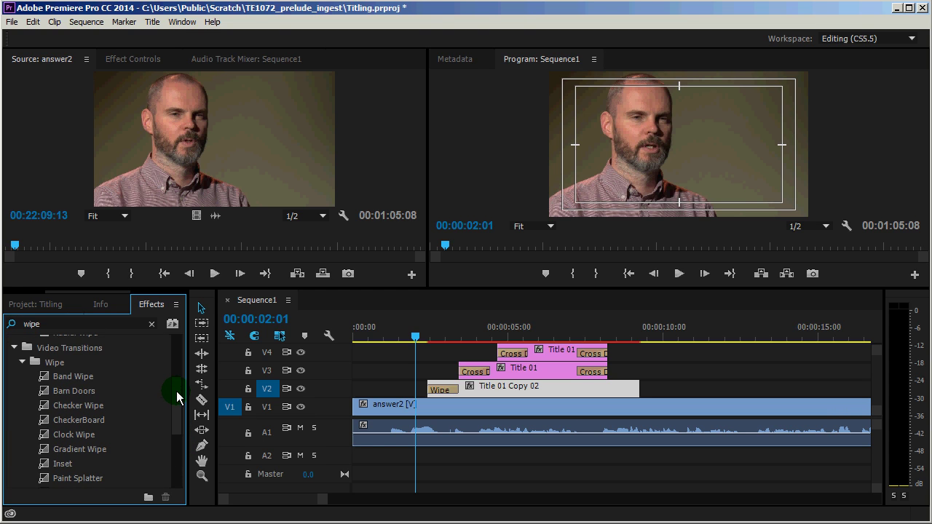
{"action": "scroll", "scroll_direction": "down", "scroll_amount": 3}
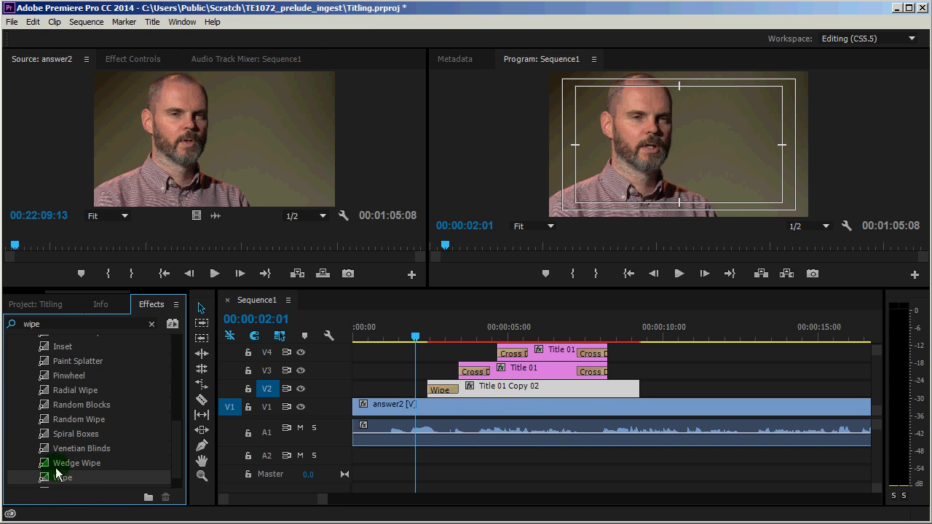
Drop the Wipe transition onto the out point of Title 01 Copy 02 on V2
{"action": "left_click_drag", "start_coordinate": [62, 477], "coordinate": [633, 388]}
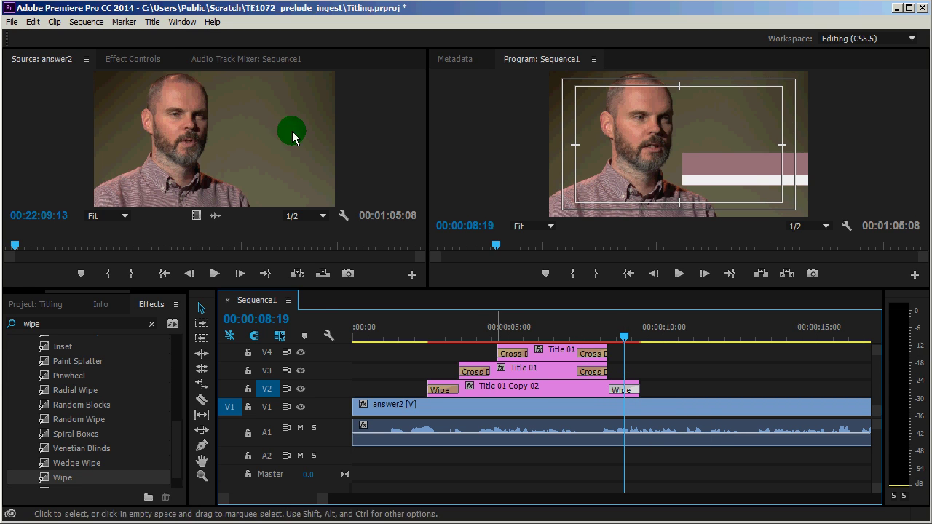
Load the clip's Wipe transition settings in Effect Controls and replay from about 2 seconds
{"action": "left_click", "coordinate": [132, 58]}
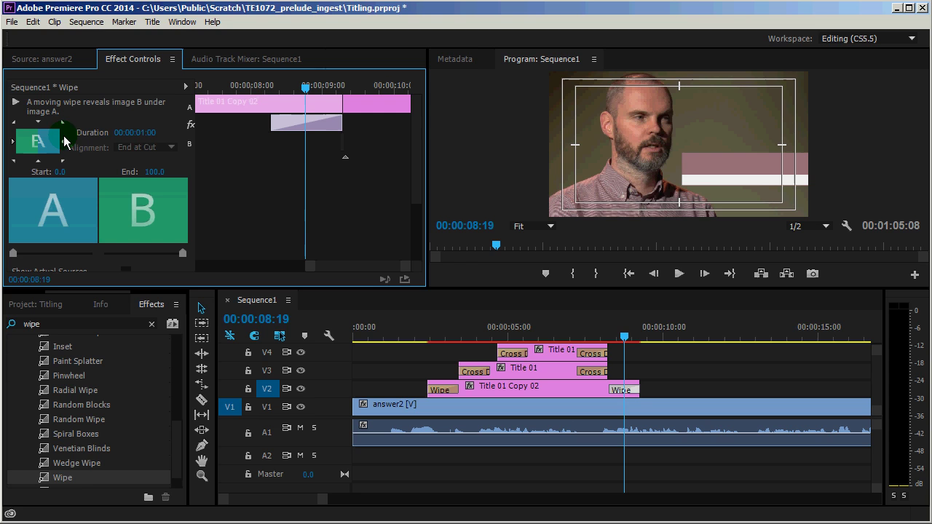
{"action": "mouse_move", "coordinate": [38, 134]}
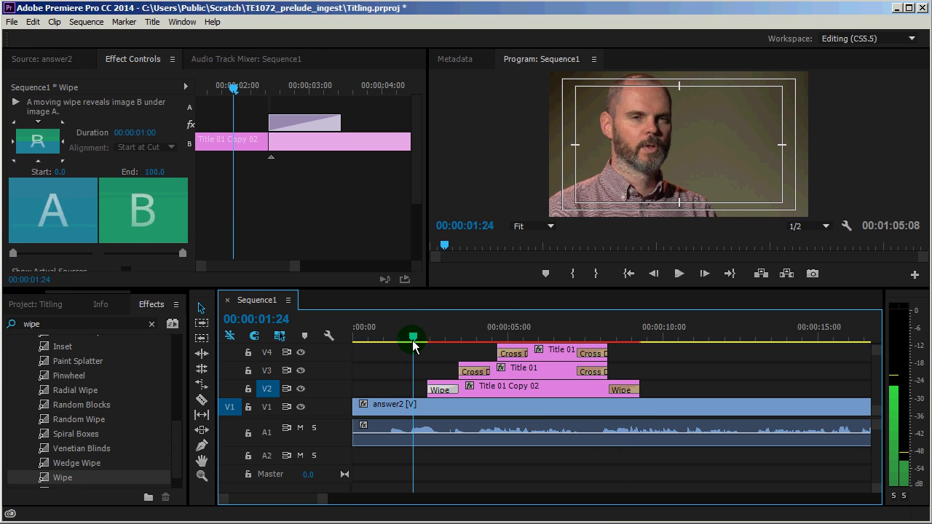
{"action": "left_click", "coordinate": [677, 273]}
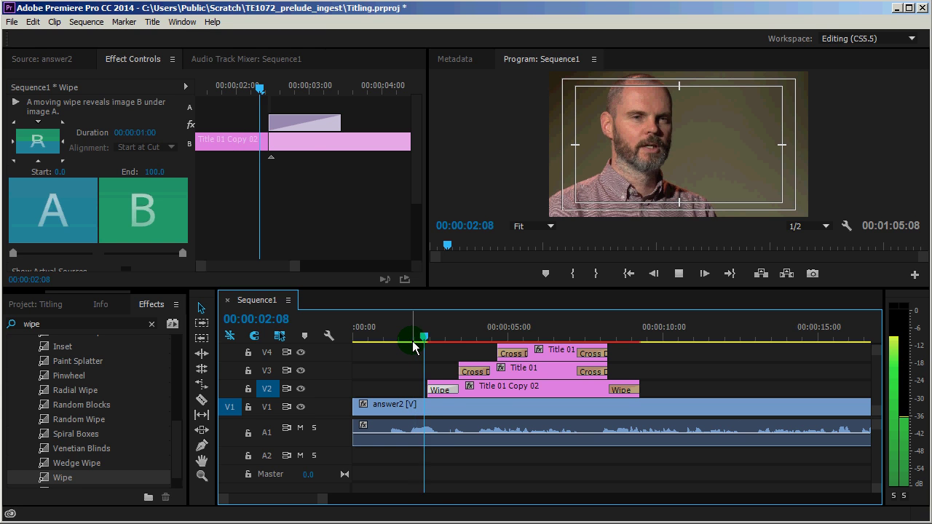